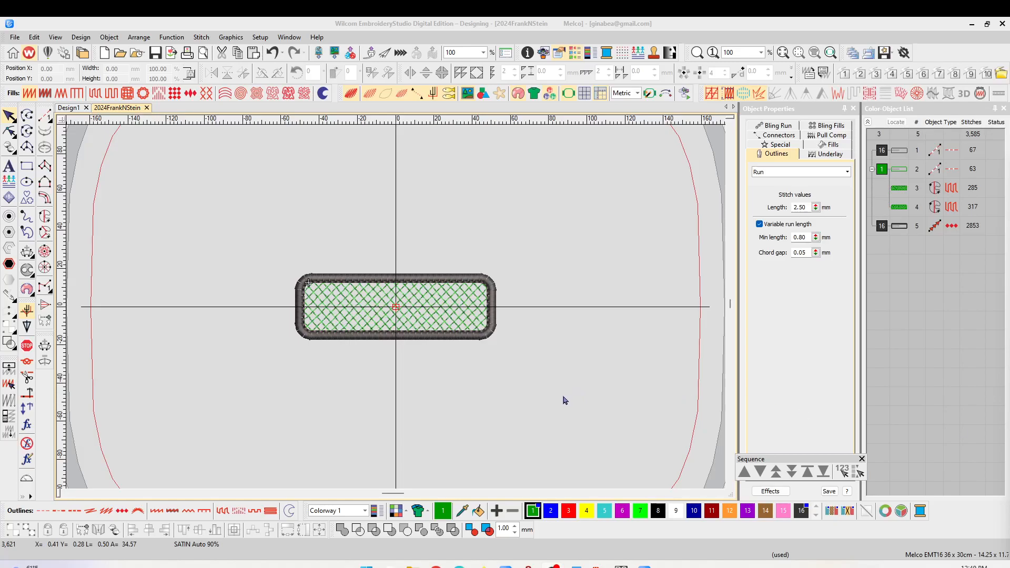
{"action": "mouse_move", "coordinate": [629, 398]}
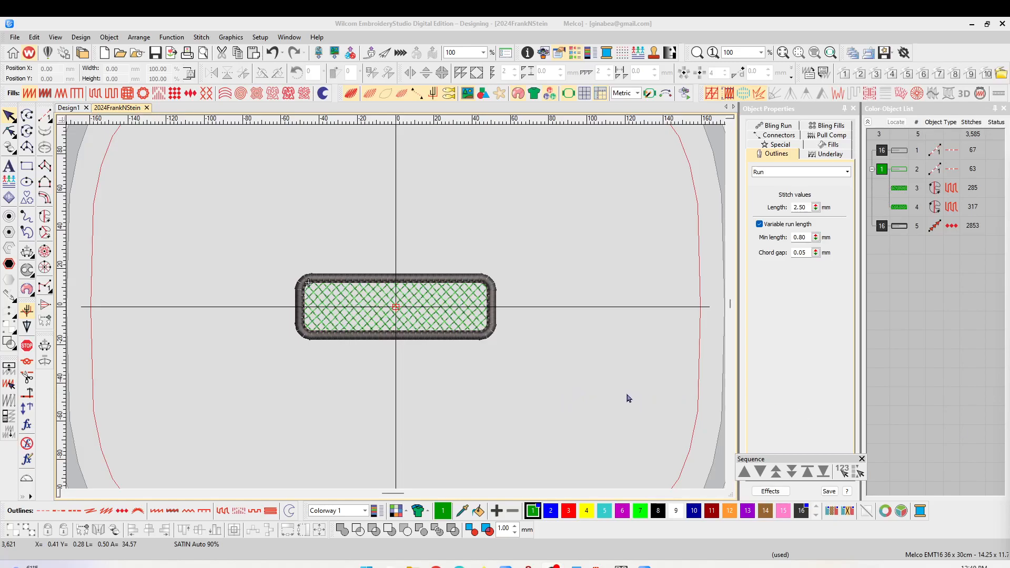
{"action": "mouse_move", "coordinate": [521, 399]}
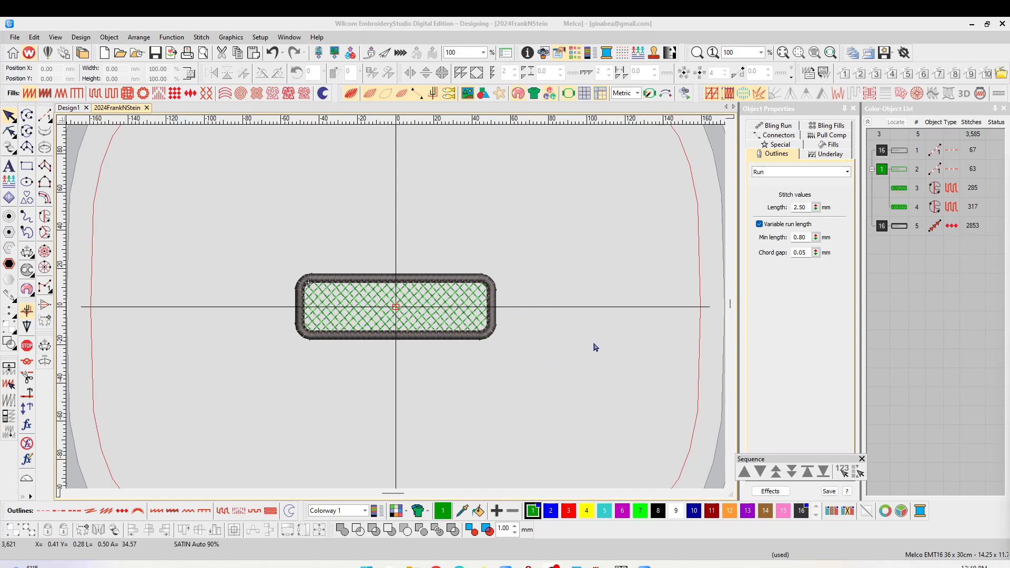
{"action": "mouse_move", "coordinate": [460, 392]}
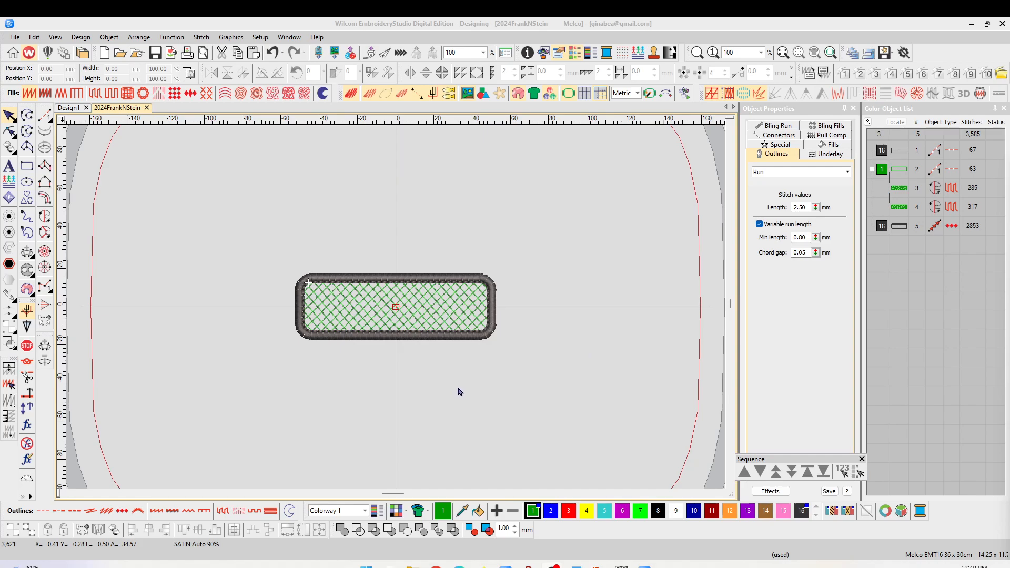
{"action": "mouse_move", "coordinate": [488, 342]}
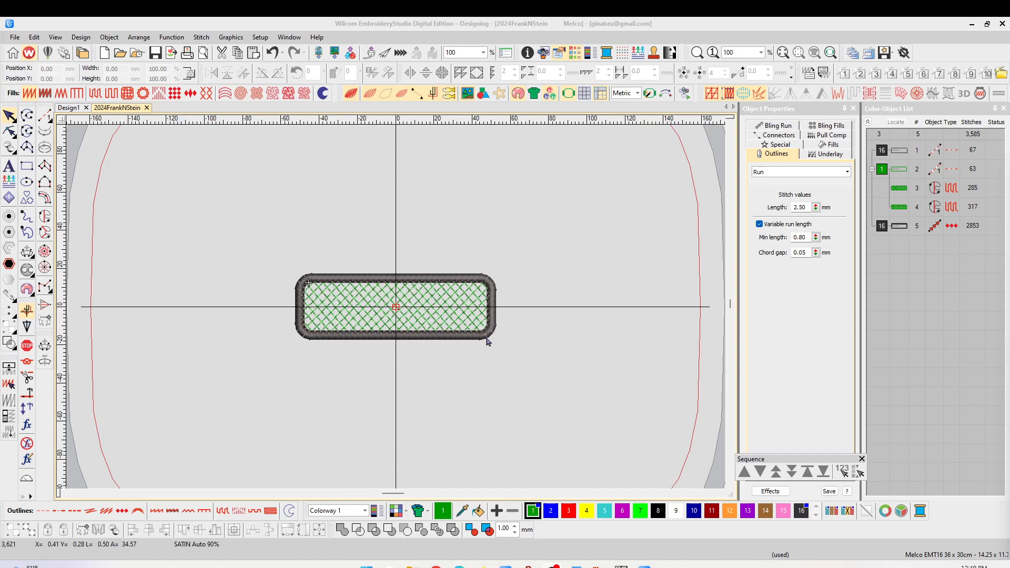
{"action": "mouse_move", "coordinate": [617, 395]}
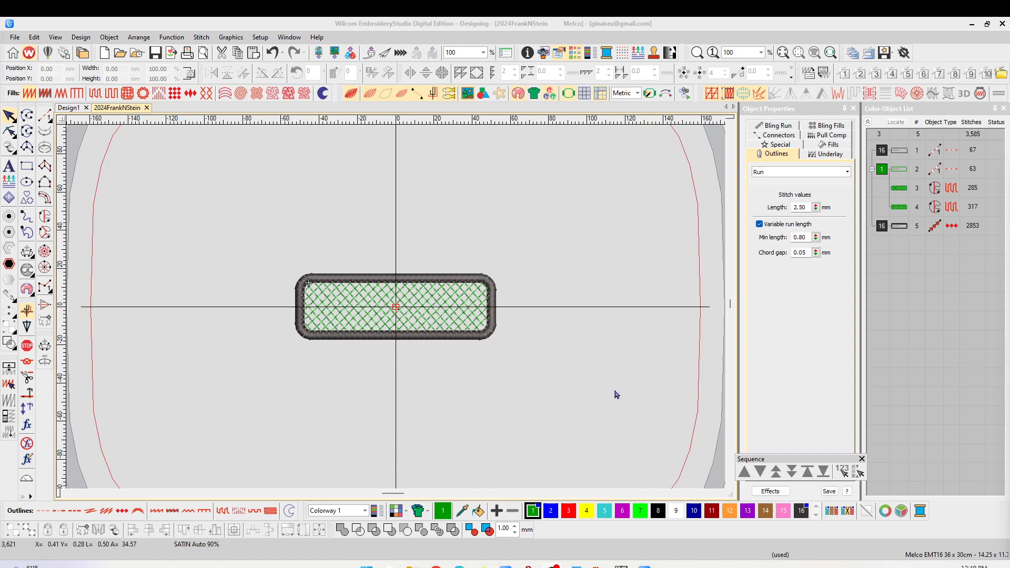
{"action": "mouse_move", "coordinate": [560, 370]}
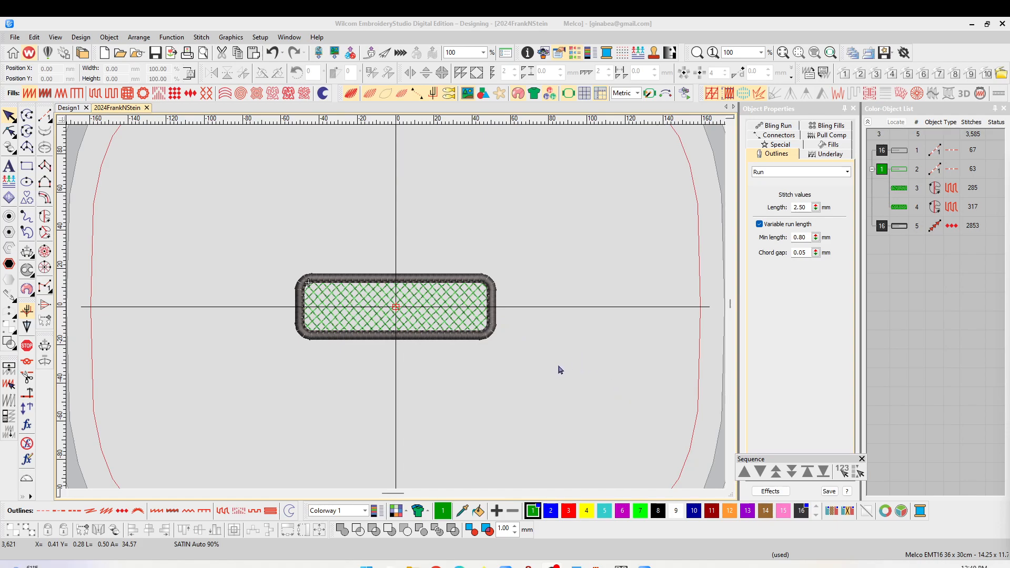
{"action": "mouse_move", "coordinate": [516, 372]}
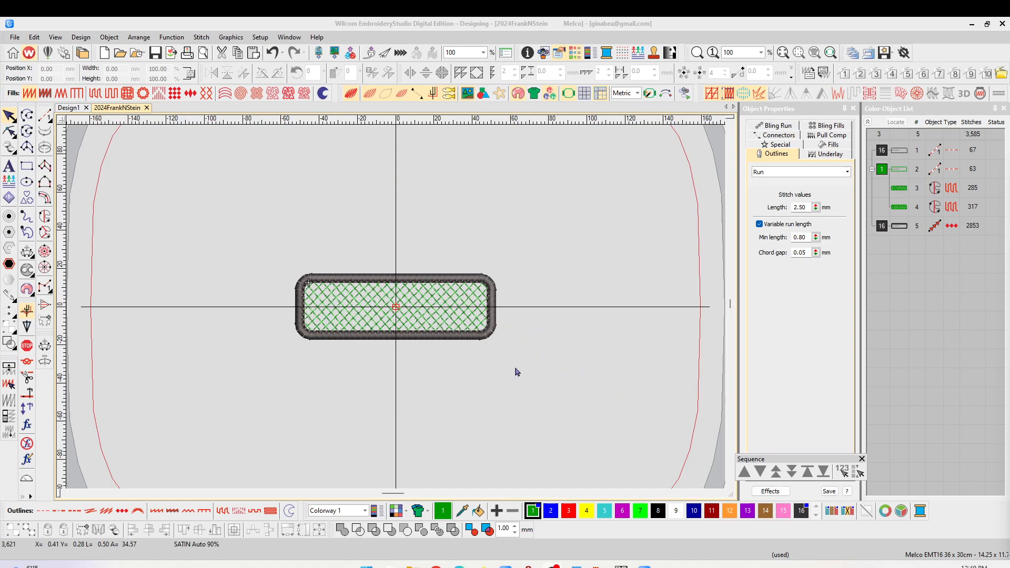
{"action": "mouse_move", "coordinate": [562, 396]}
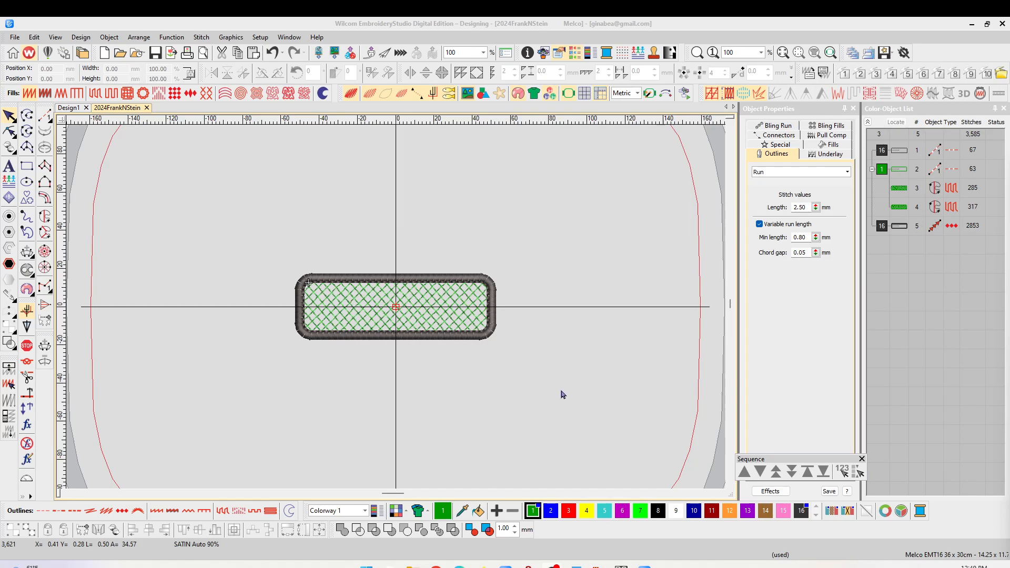
{"action": "mouse_move", "coordinate": [523, 386]}
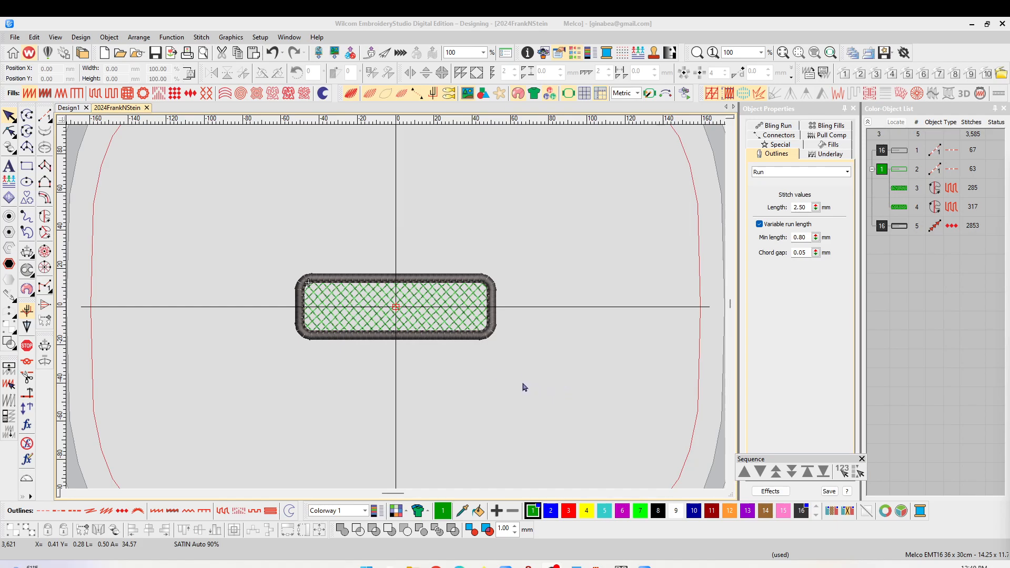
{"action": "mouse_move", "coordinate": [595, 147]}
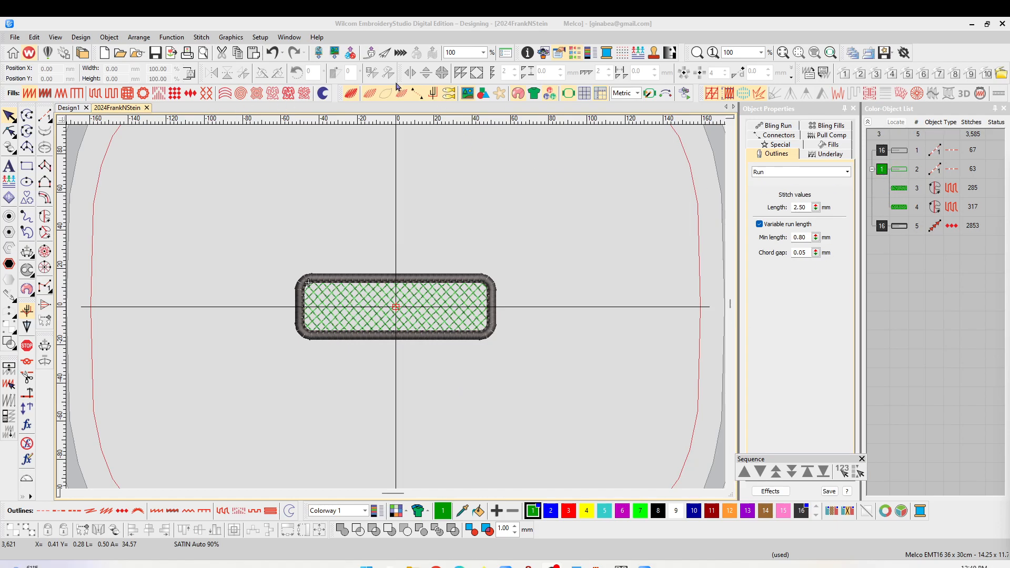
{"action": "mouse_move", "coordinate": [628, 165]}
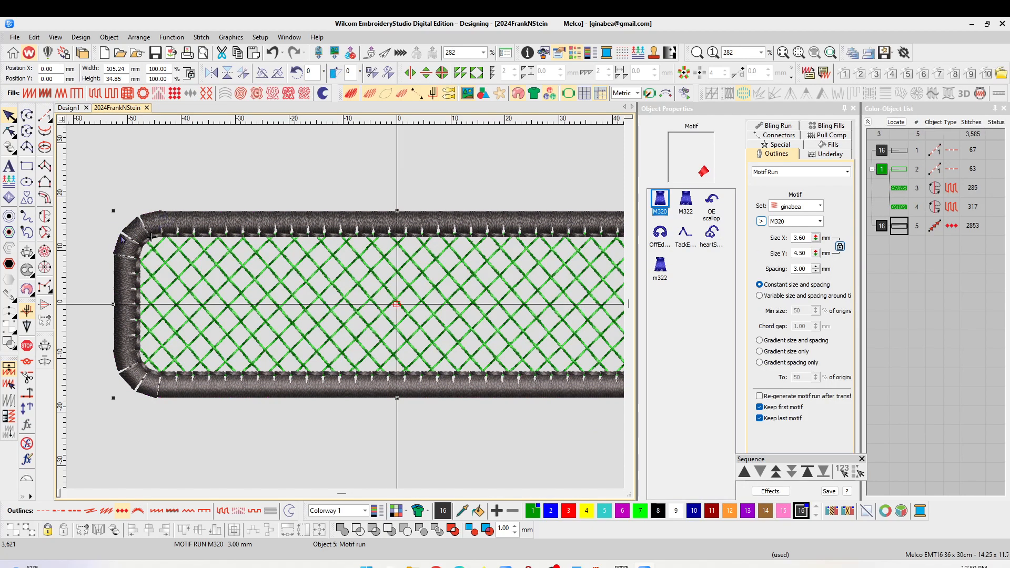
Select the border's Motif Run spacing value (currently 3.00 mm) in Object Properties to replace it.
{"action": "left_click", "coordinate": [802, 269]}
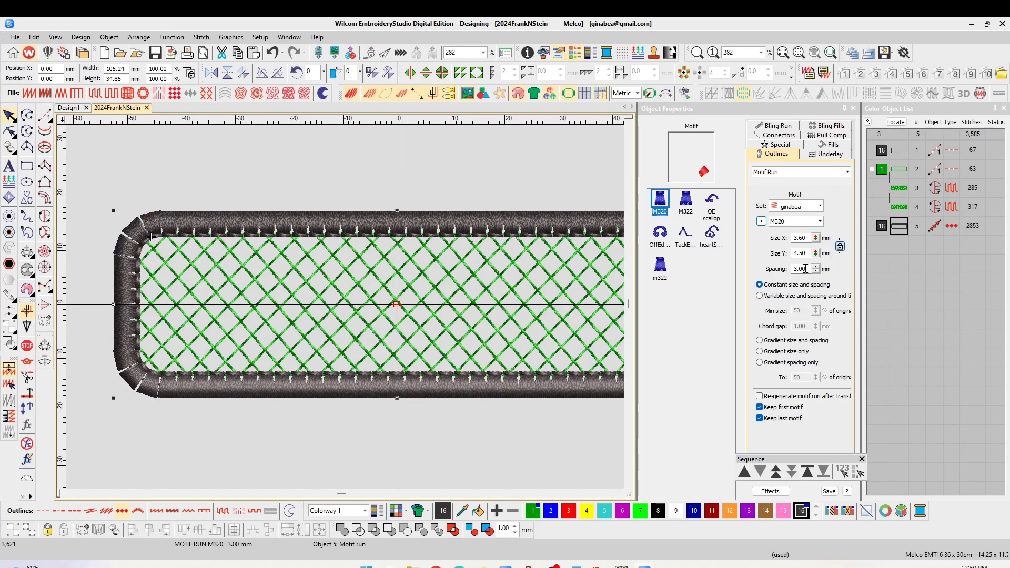
{"action": "triple_click", "coordinate": [799, 269]}
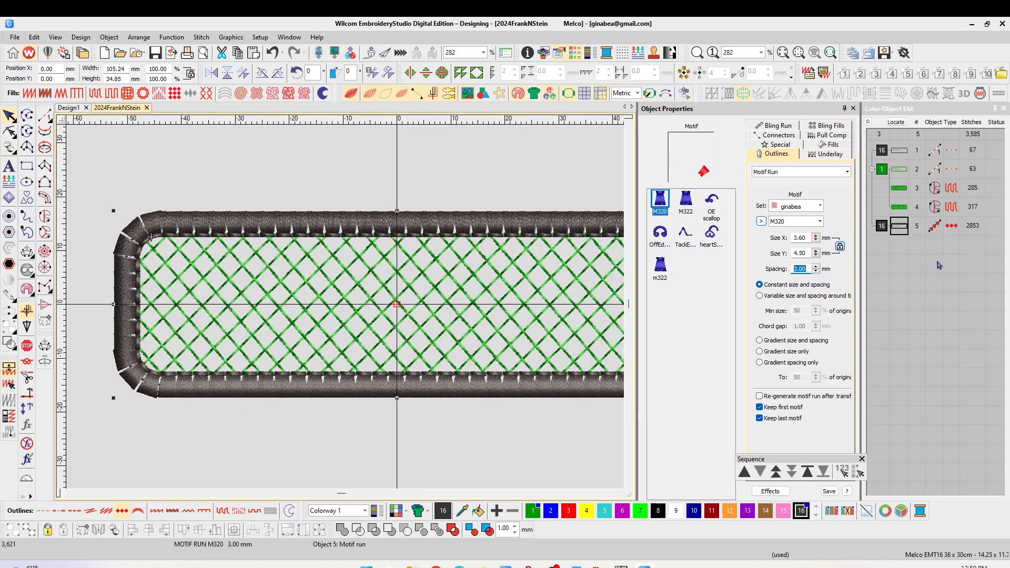
{"action": "mouse_move", "coordinate": [926, 265]}
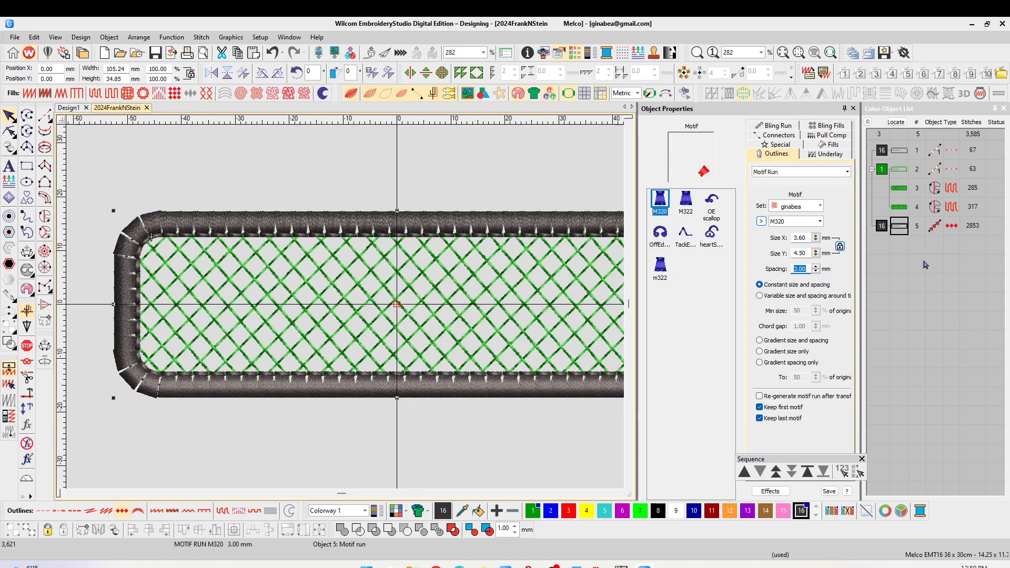
{"action": "mouse_move", "coordinate": [522, 304]}
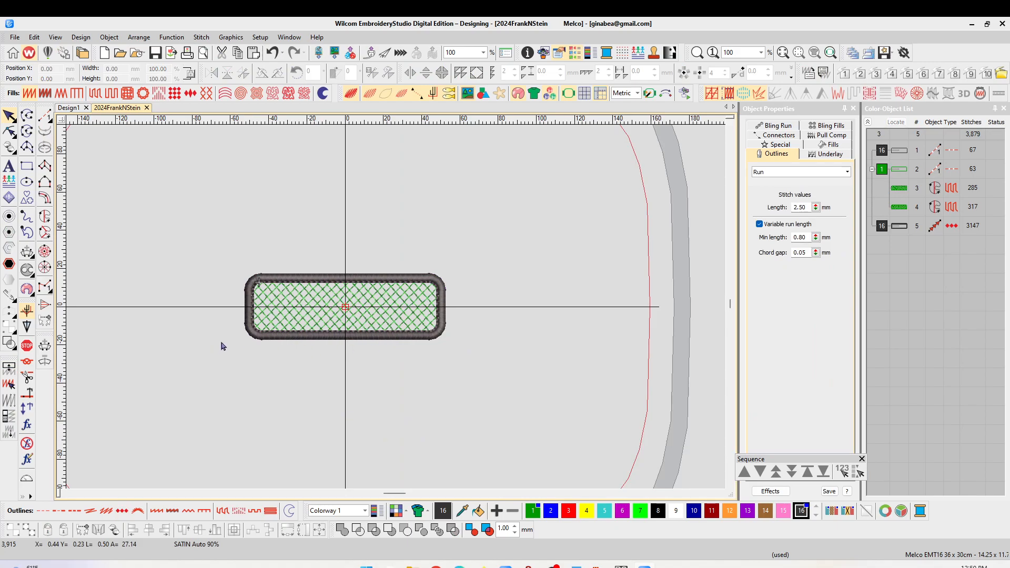
{"action": "mouse_move", "coordinate": [516, 445]}
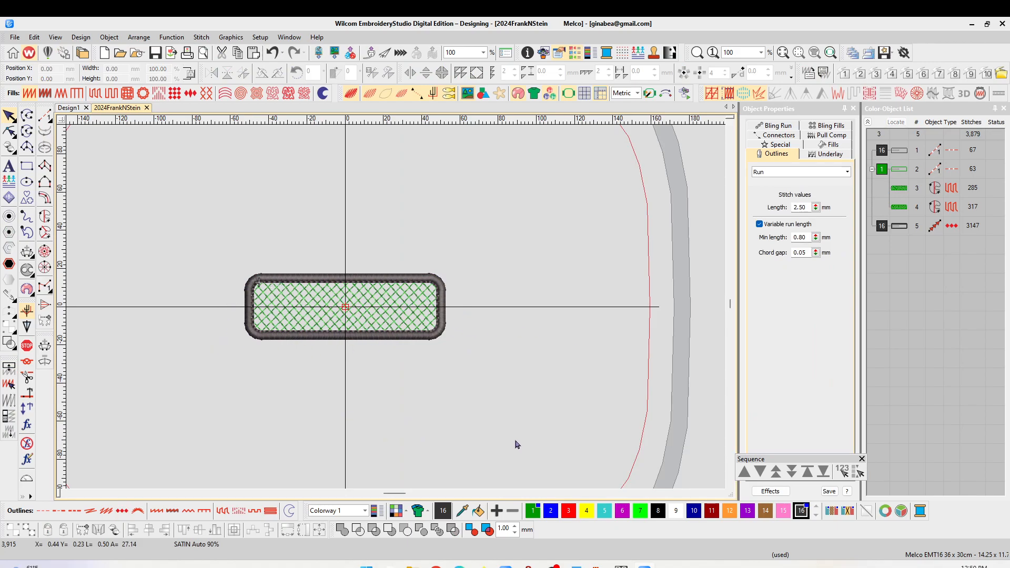